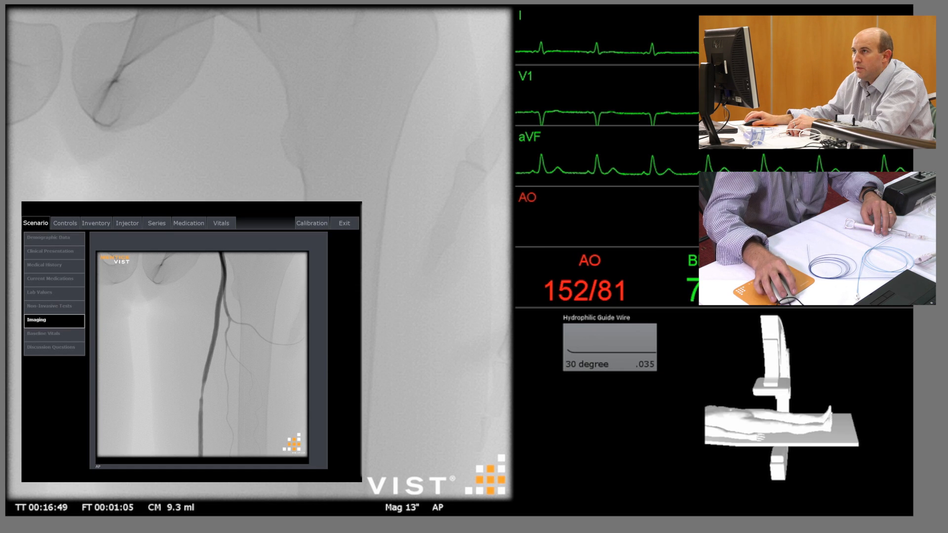
- Show the tool inventory holding the 5F sheath and 30-degree .035 hydrophilic wire
click(94, 222)
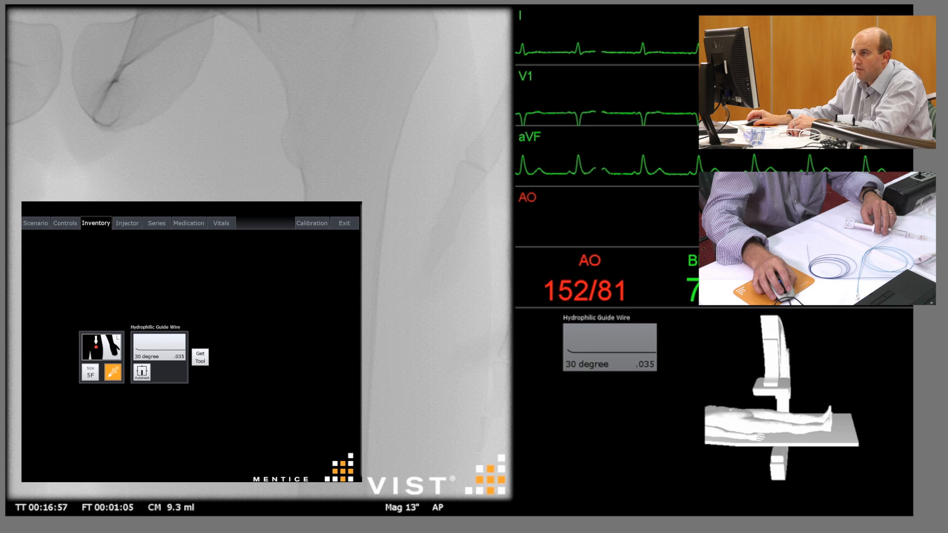
mouse_move(101, 344)
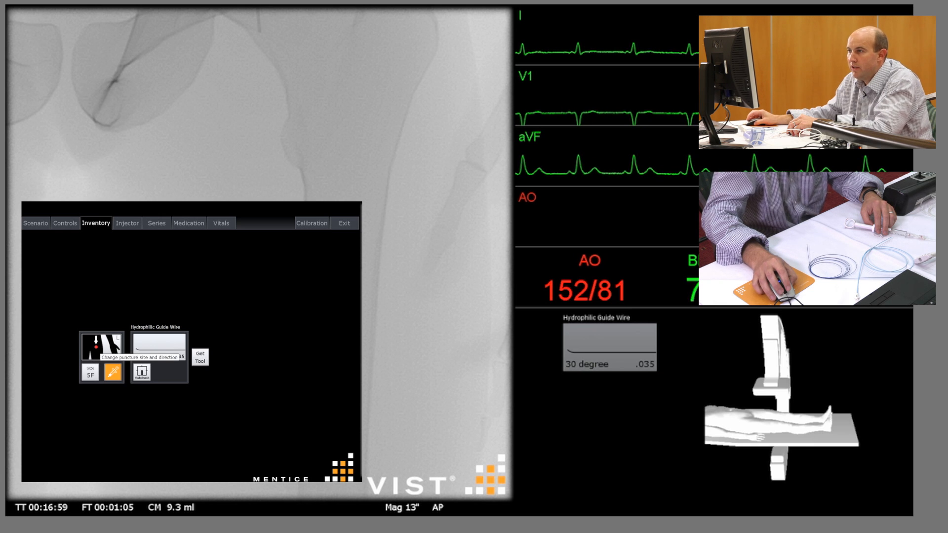
mouse_move(112, 374)
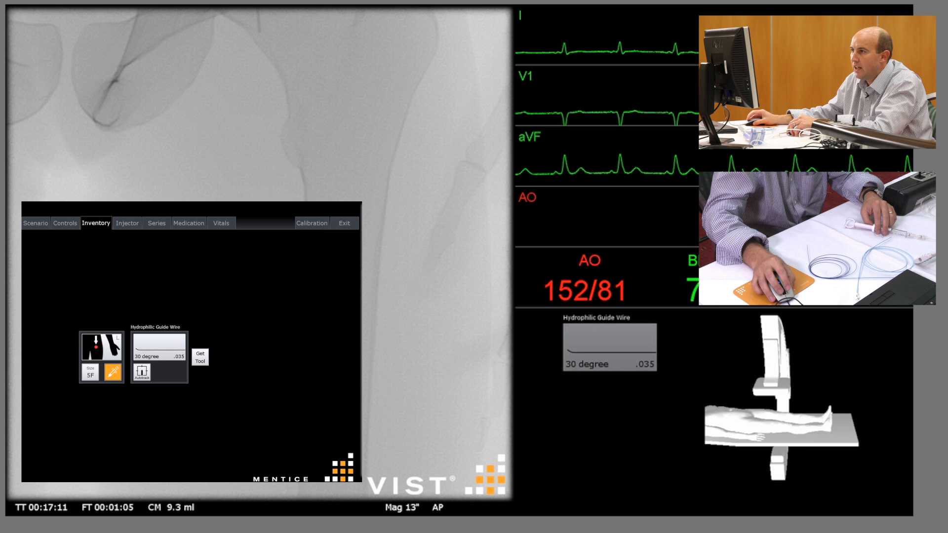
mouse_move(159, 344)
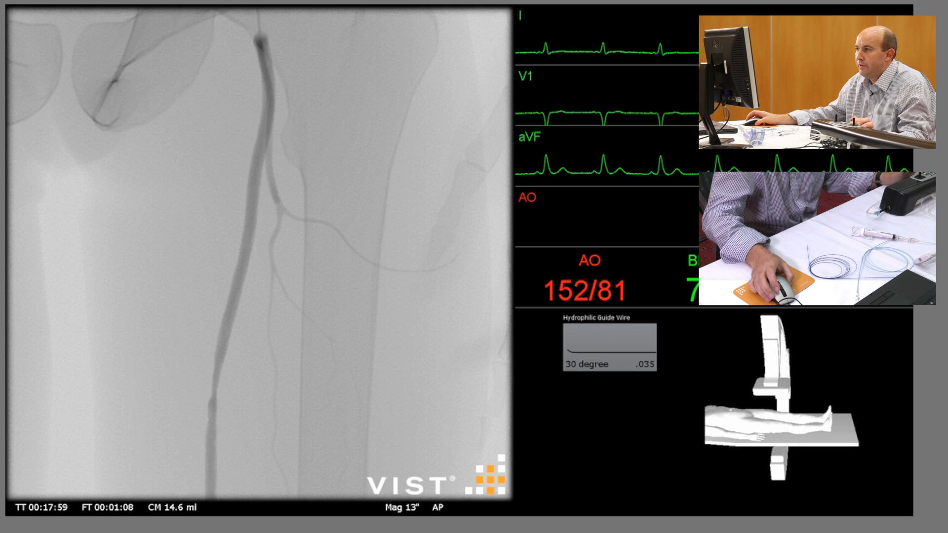
- Bring up the recorded femoral DSA run, frame 34 of 36, for lesion review
click(156, 223)
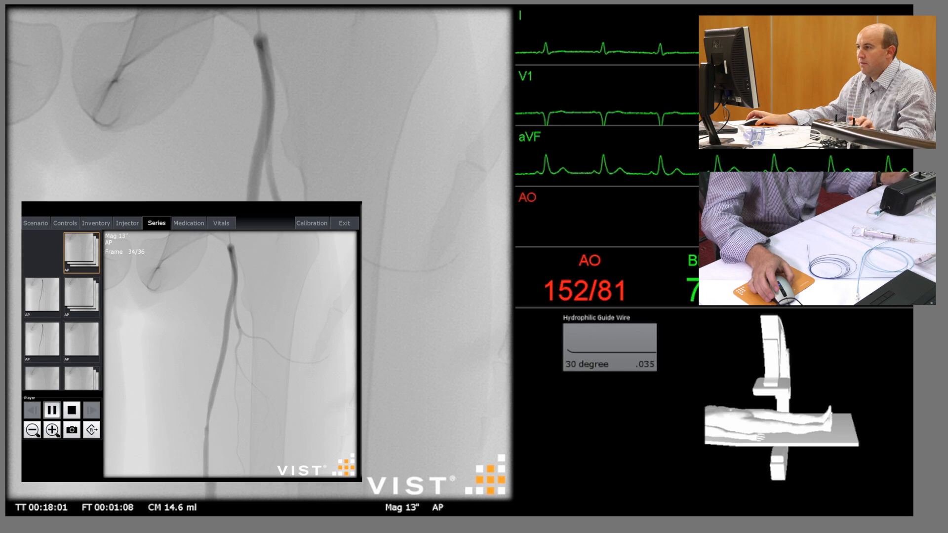
click(51, 411)
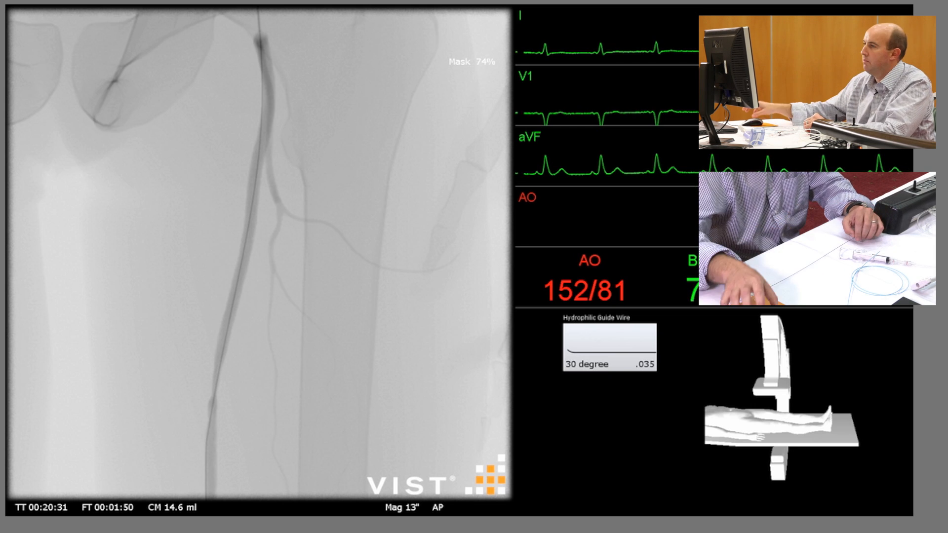
- Add a generic 5 mm × 40 mm balloon to the inventory via Get Tool
click(96, 223)
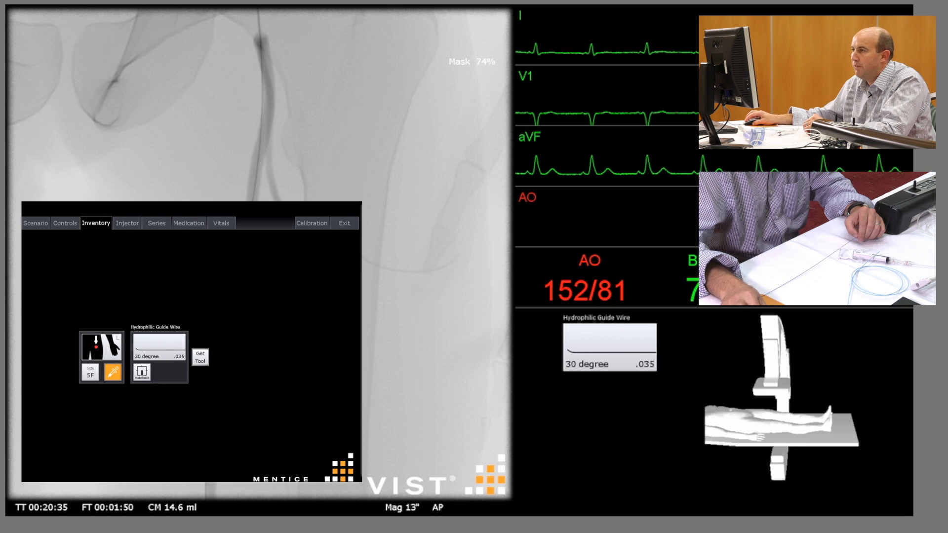
mouse_move(200, 355)
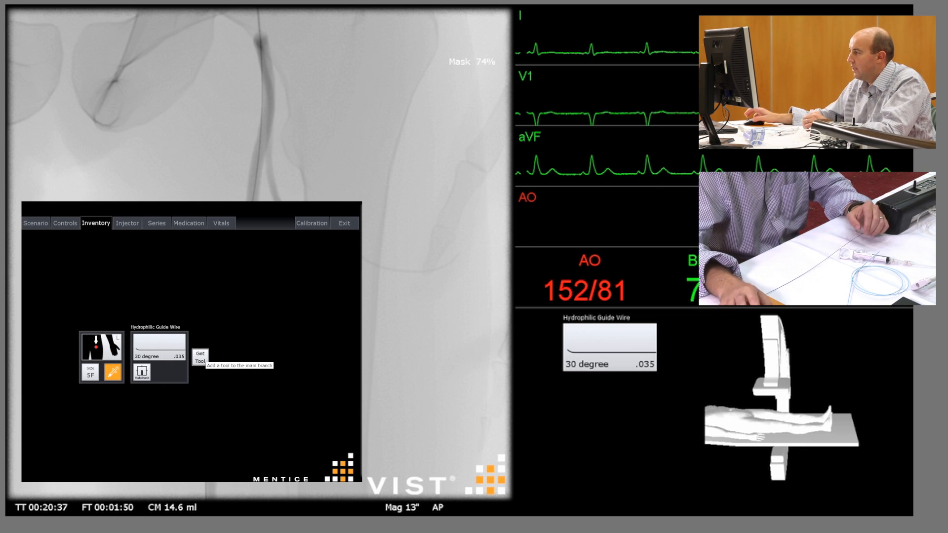
click(200, 355)
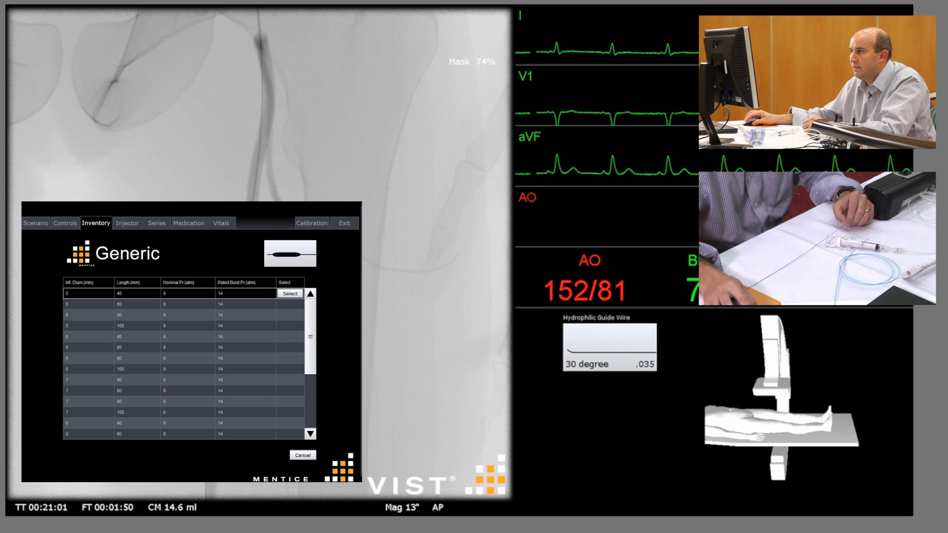
click(289, 294)
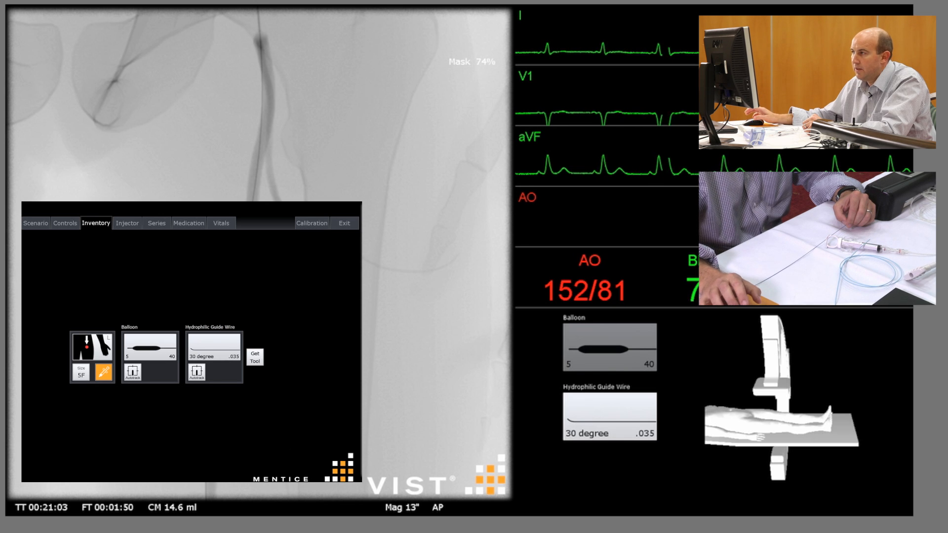